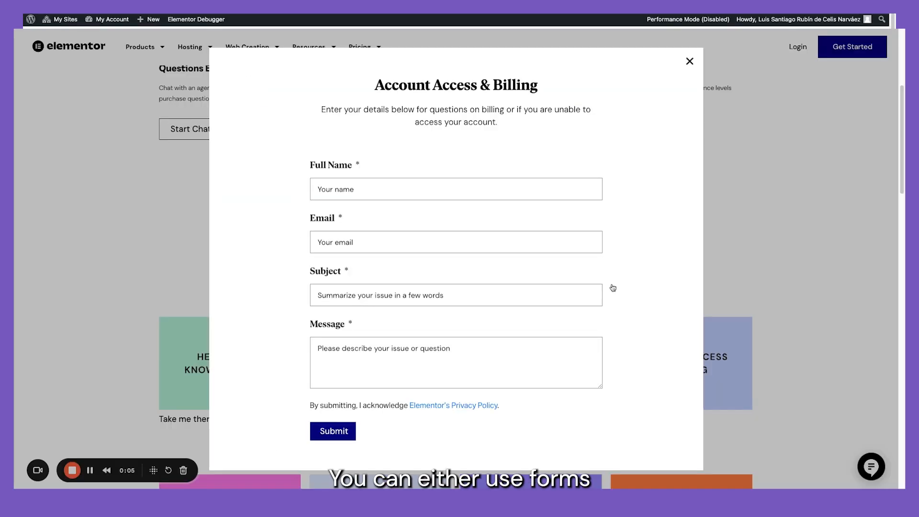
# Reach the Support Center page and bring the Contact Support options into view.
pyautogui.click(689, 61)
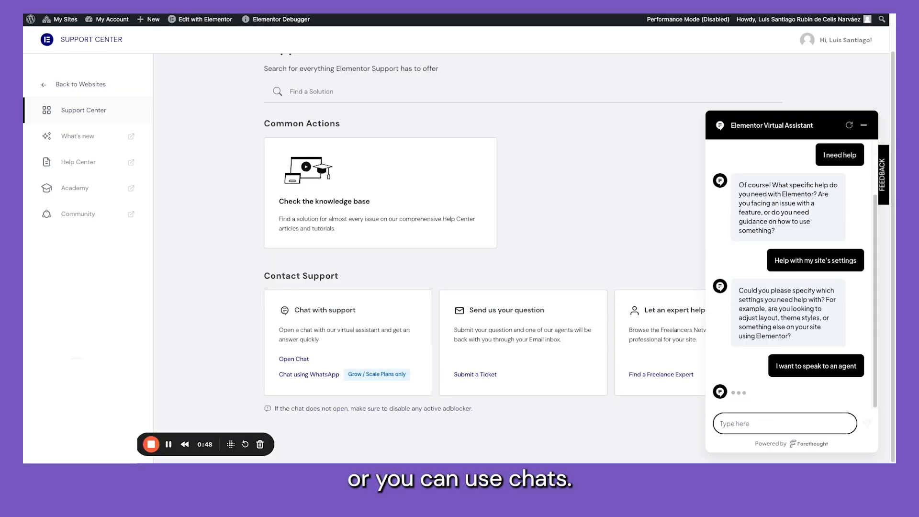
pyautogui.click(81, 85)
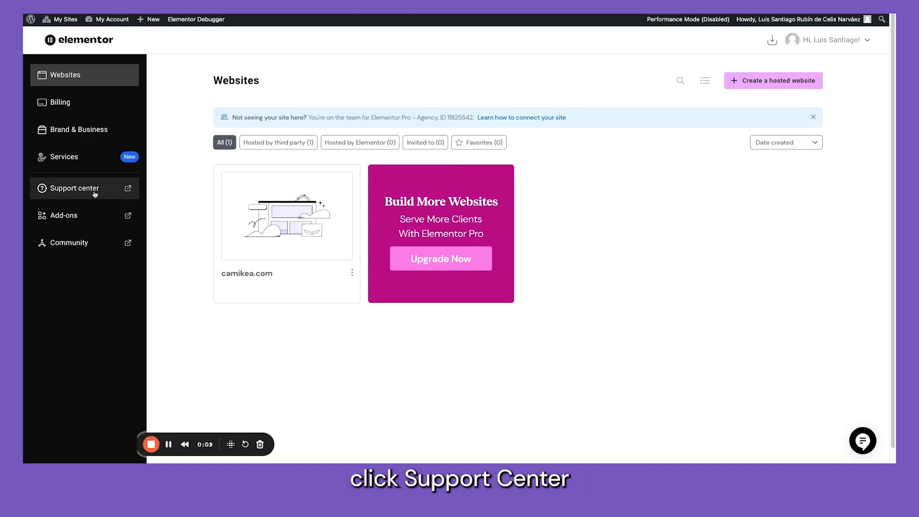
pyautogui.click(75, 188)
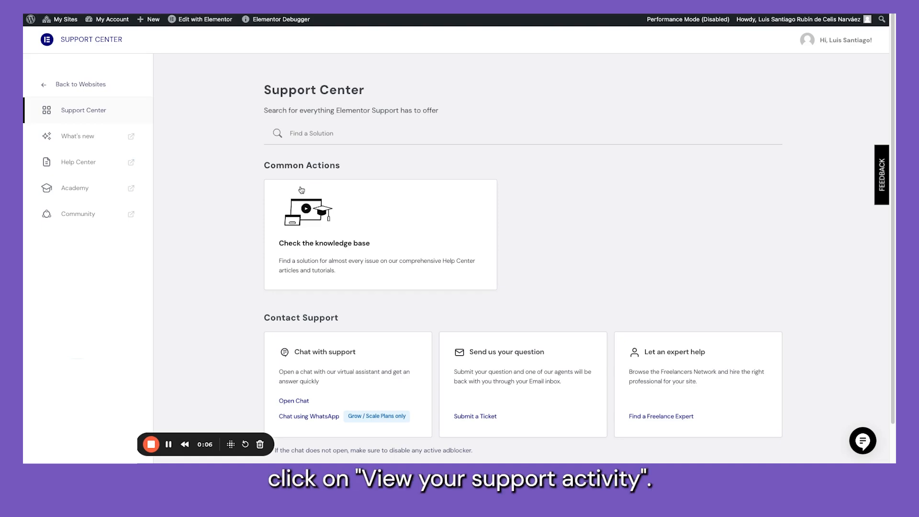
pyautogui.scroll(-3)
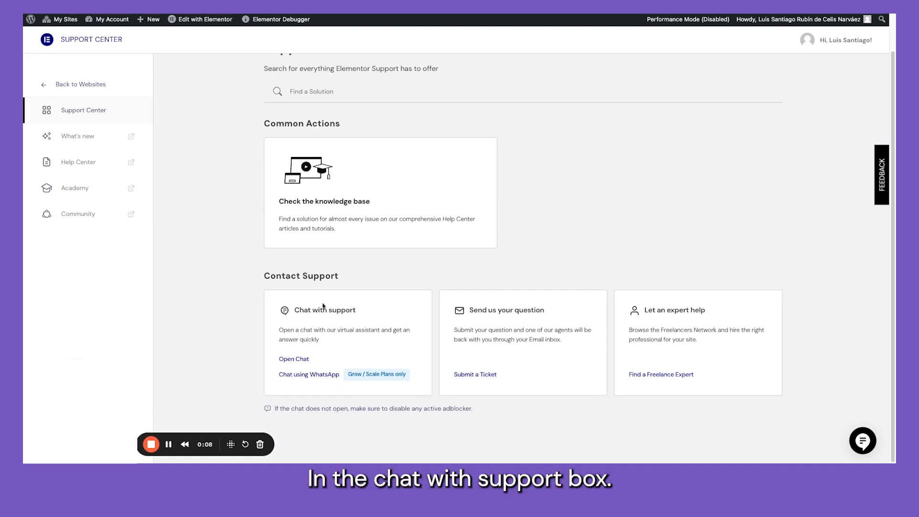
# Start the virtual assistant chat and send 'I need help with my site's settings'.
pyautogui.click(294, 359)
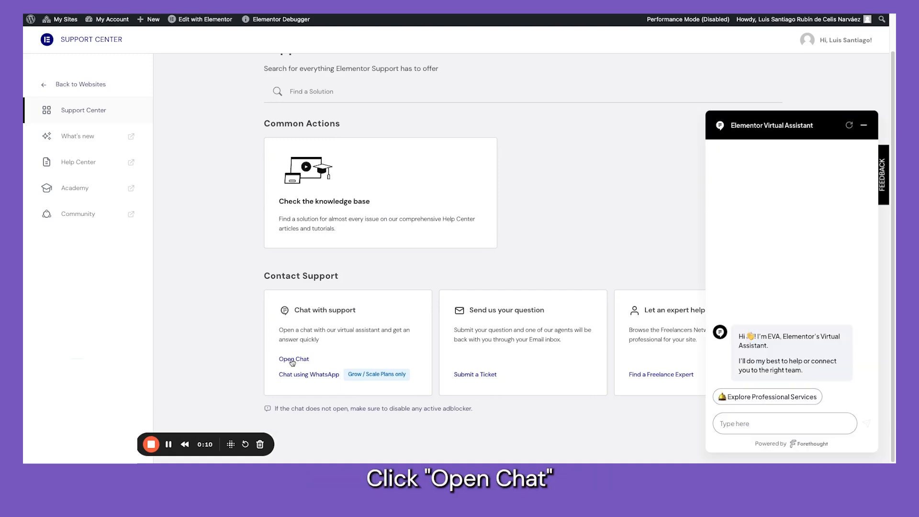
pyautogui.write('I need hel')
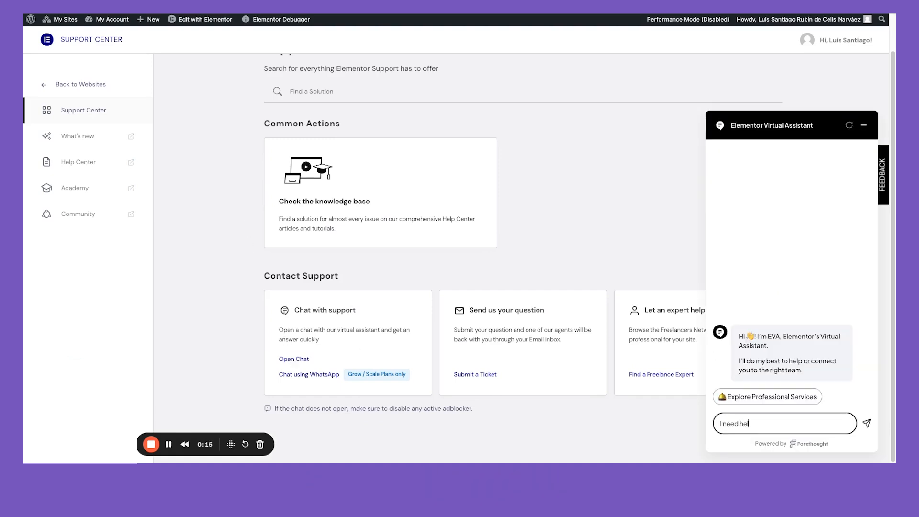
pyautogui.click(865, 423)
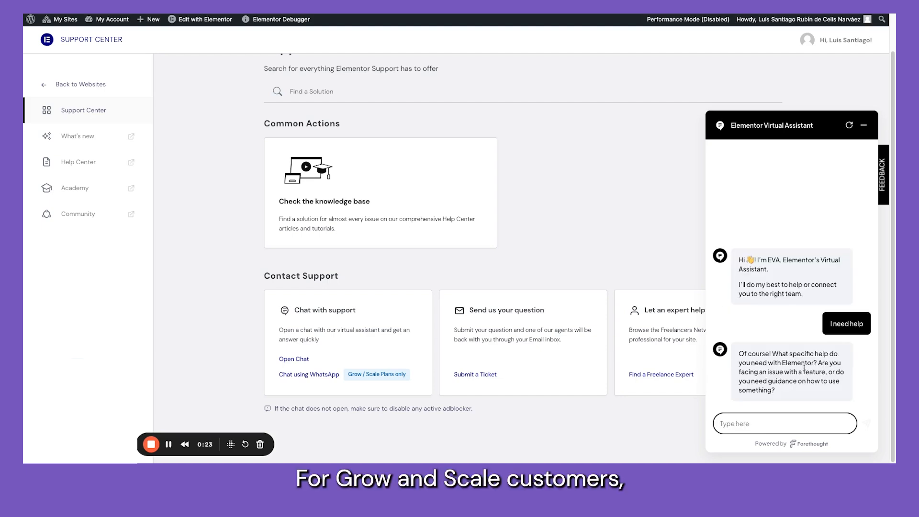
pyautogui.write('Help with')
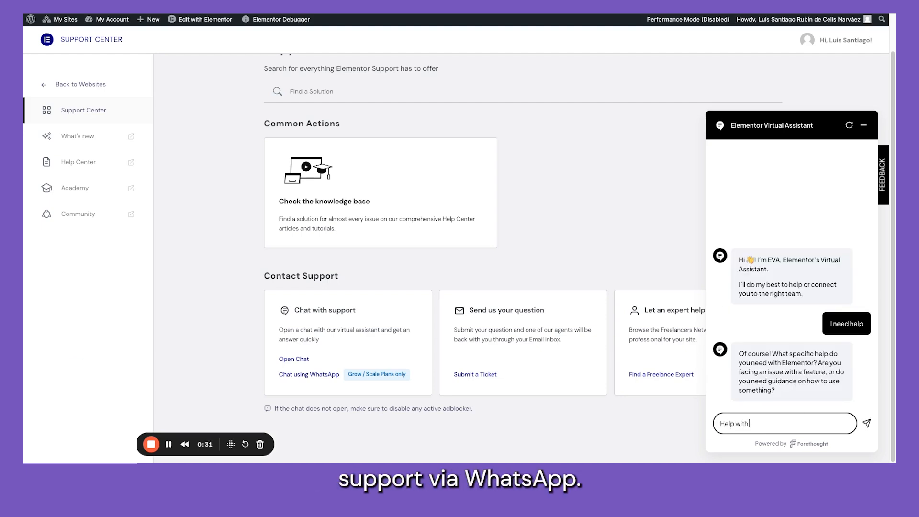
pyautogui.write("my site's settings")
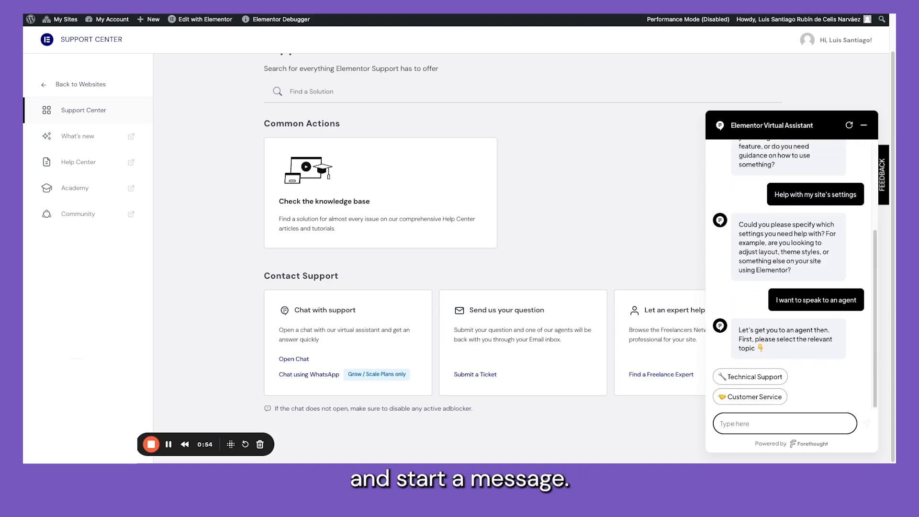
# Choose Technical Support as the topic and pick a subject for the request.
pyautogui.click(749, 376)
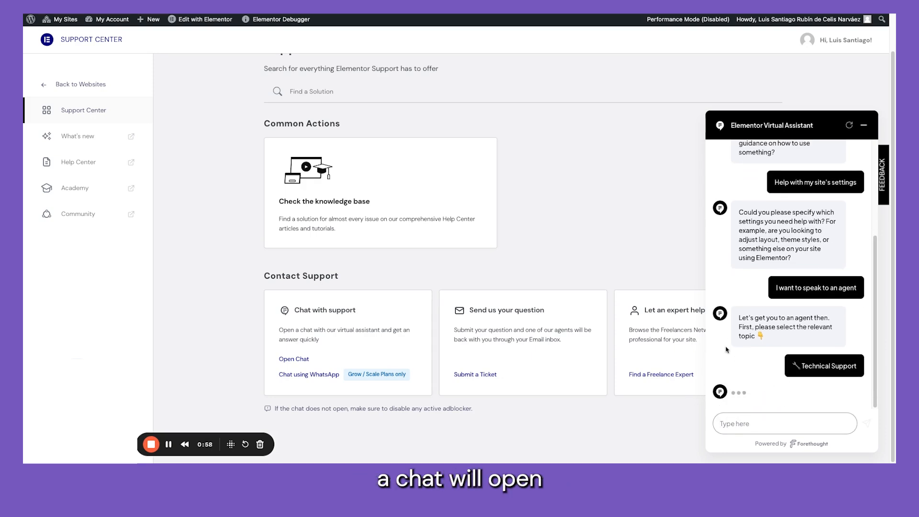
pyautogui.click(823, 366)
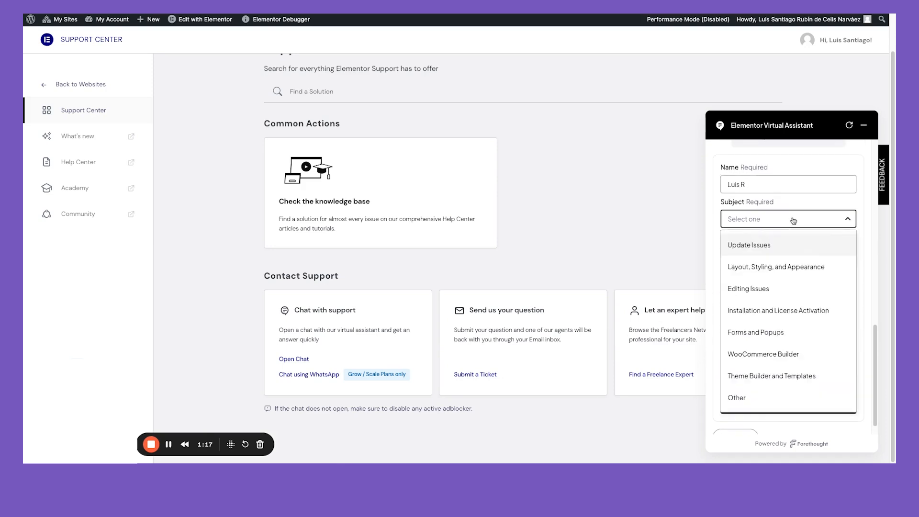
pyautogui.click(776, 267)
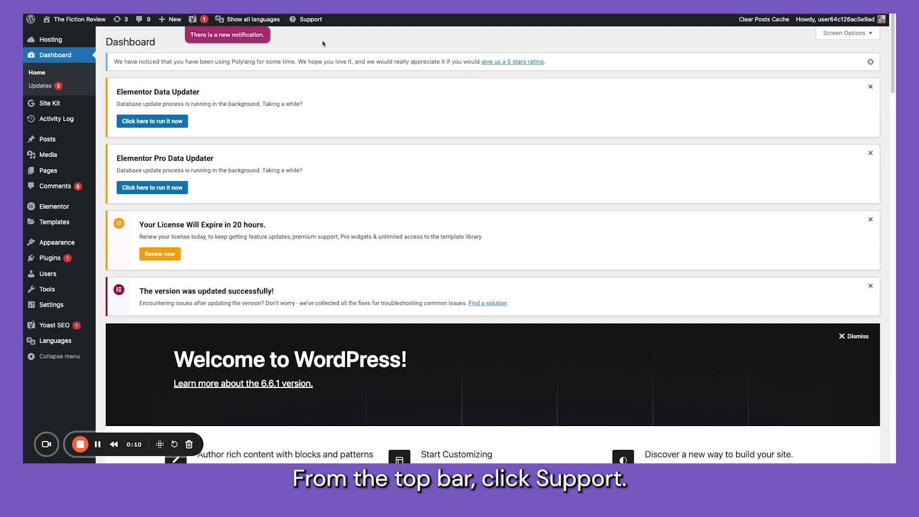
# Use the admin bar Support menu's Get Support to reach Elementor's Contact Us page.
pyautogui.click(310, 20)
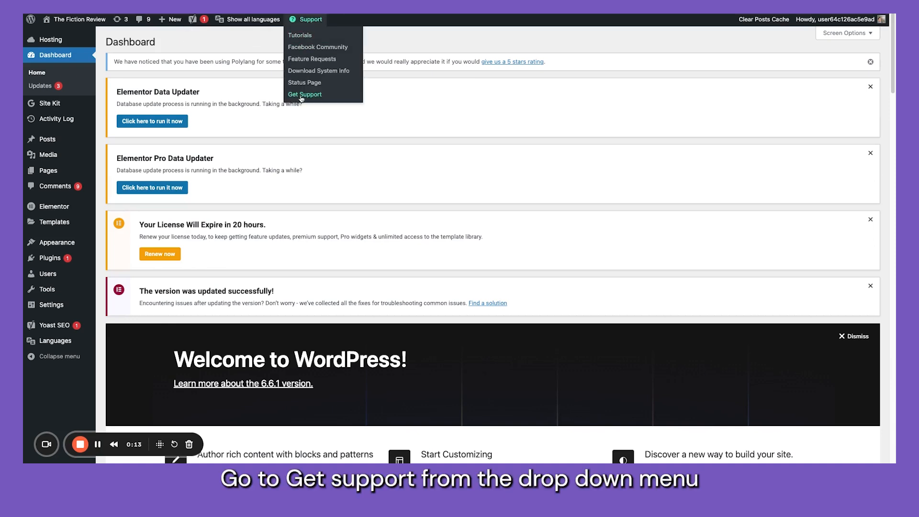
pyautogui.click(304, 95)
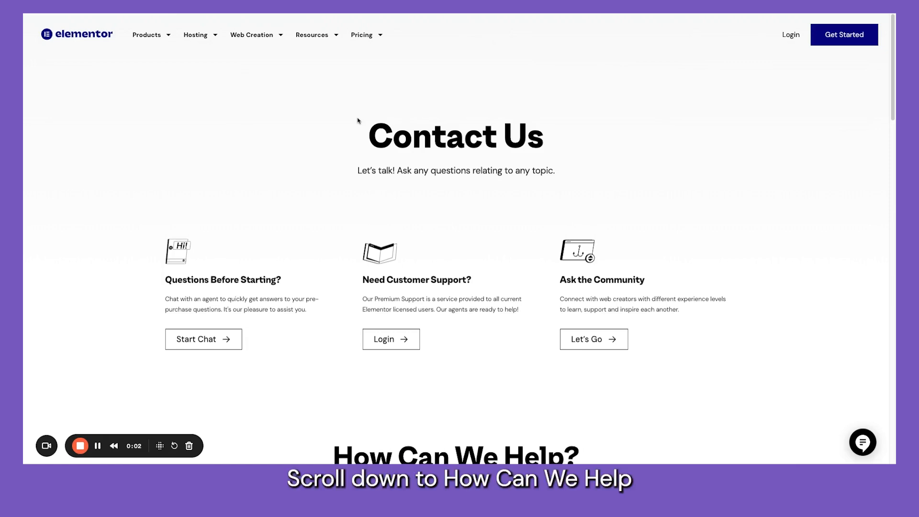
# Follow 'Submit a ticket here' under How Can We Help? to the Account Access & Billing form.
pyautogui.scroll(-3)
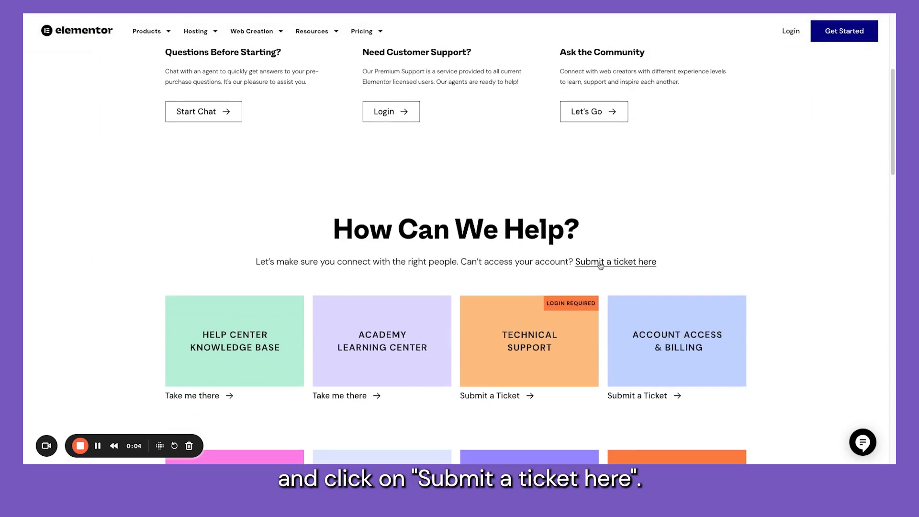
pyautogui.click(616, 261)
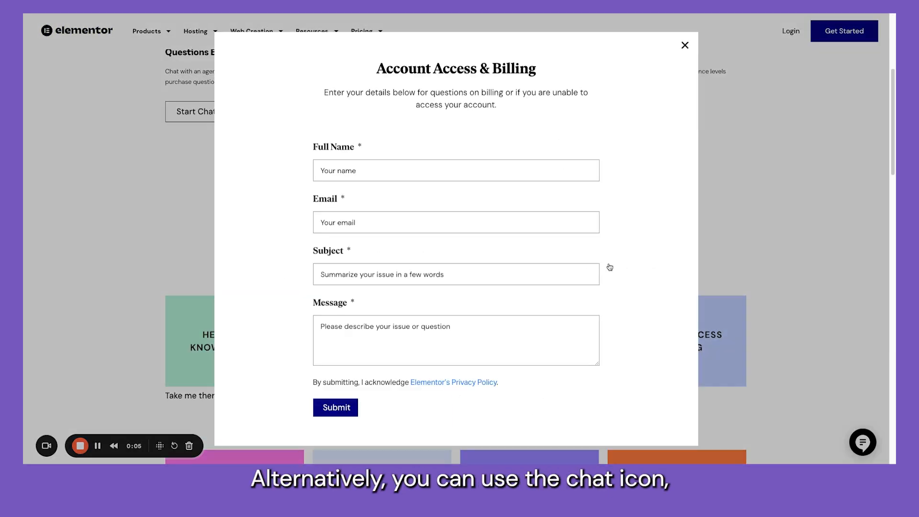